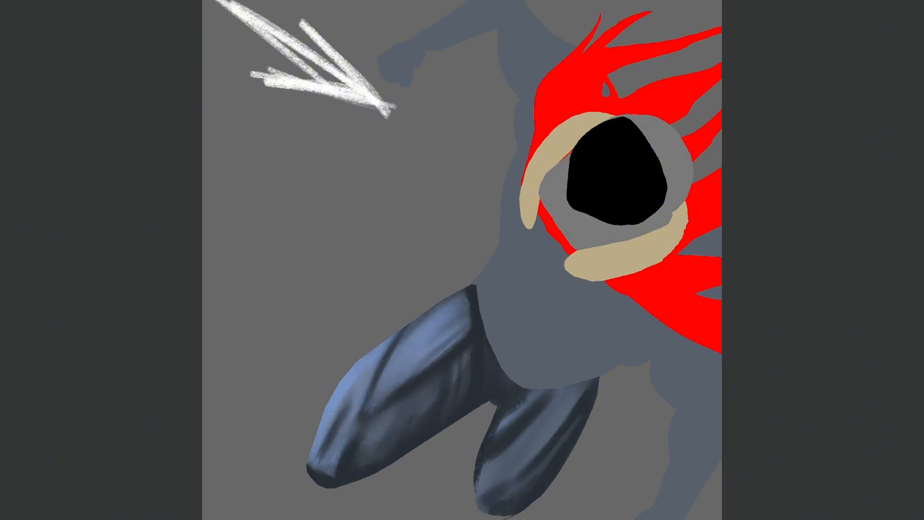
# - Paint a thin pale blue seam line curving across the left thigh
pyautogui.moveTo(386, 342); pyautogui.dragTo(436, 439)
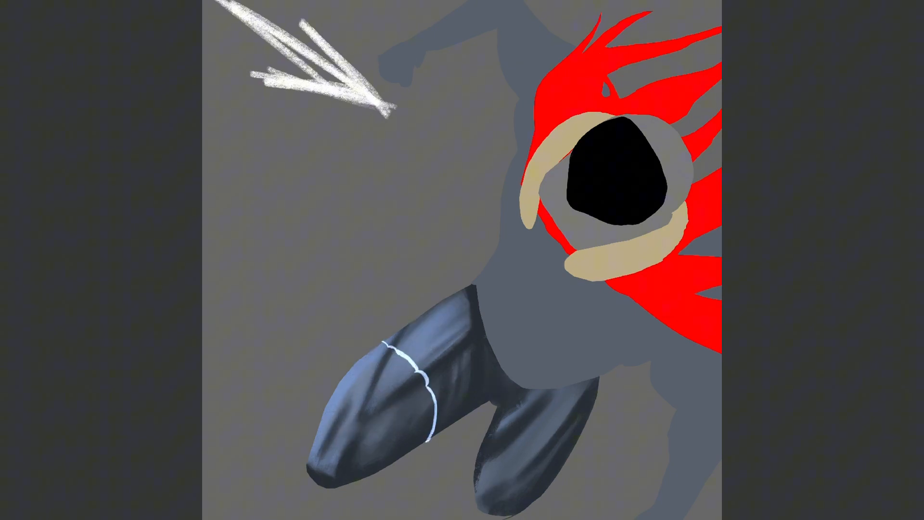